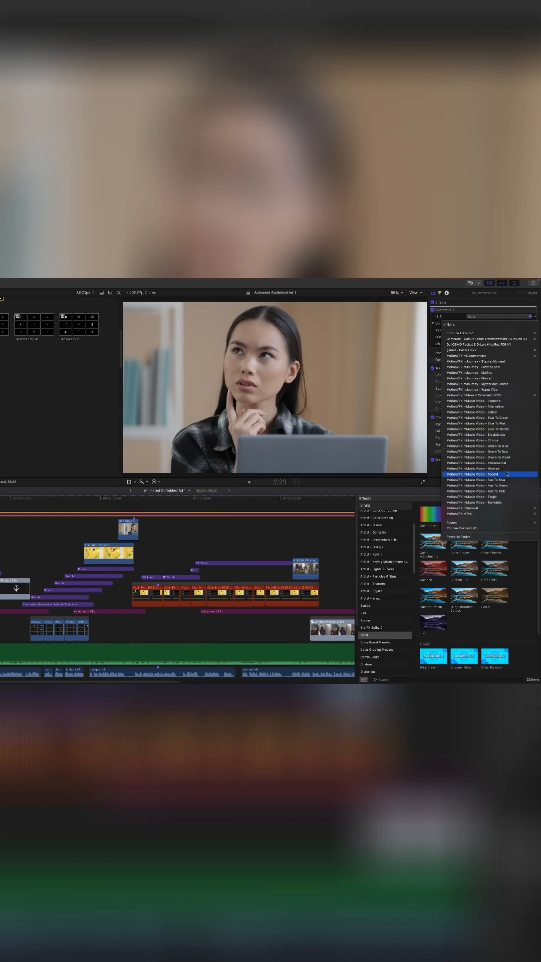
# - Choose a MotionVFX mLUT preset in the Custom LUT effect's LUT menu
pyautogui.click(485, 474)
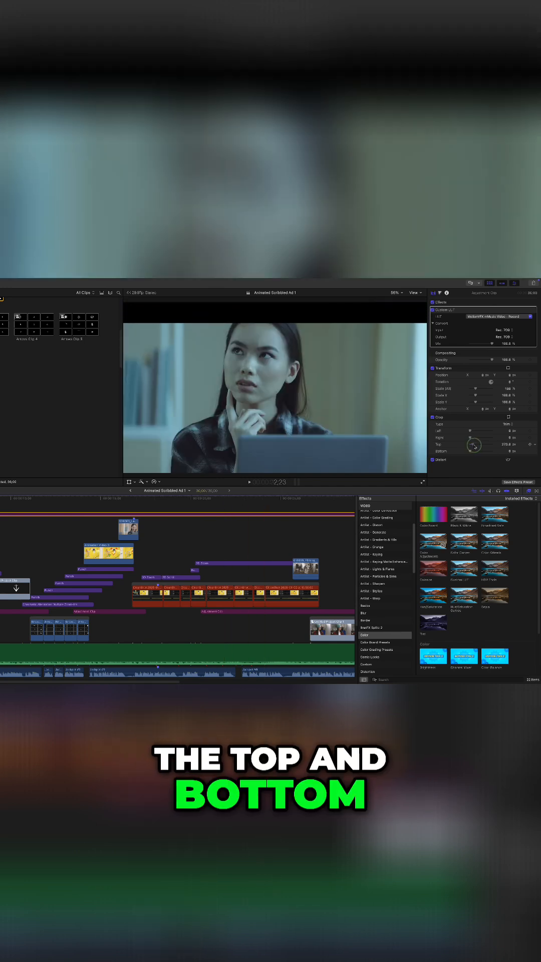
# - Raise the Top and Bottom crop values to add matching black letterbox bars
pyautogui.moveTo(473, 452); pyautogui.dragTo(473, 448)
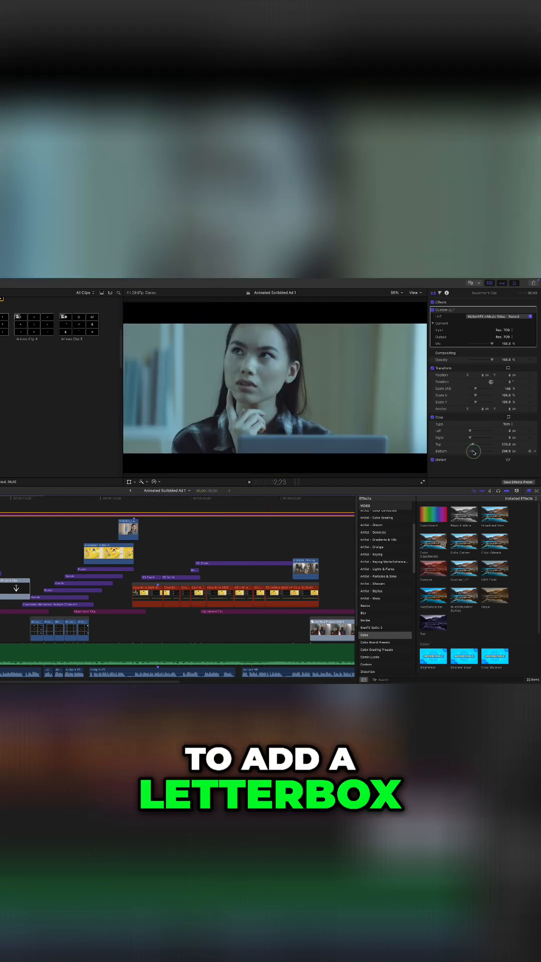
pyautogui.moveTo(473, 452); pyautogui.dragTo(473, 444)
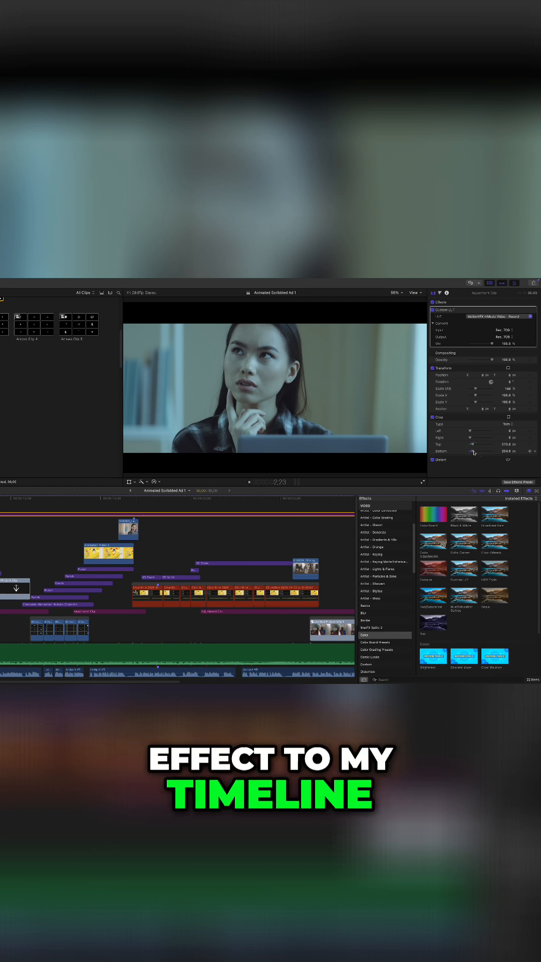